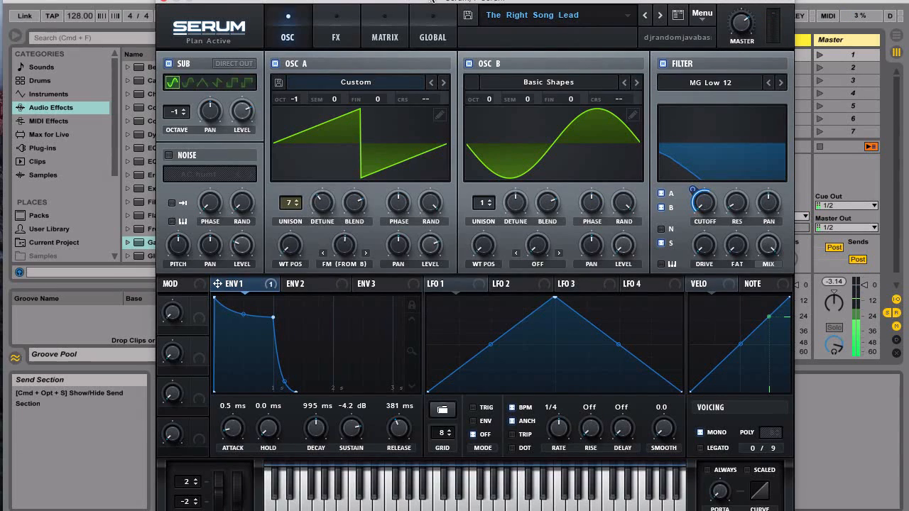
pyautogui.moveTo(795, 60)
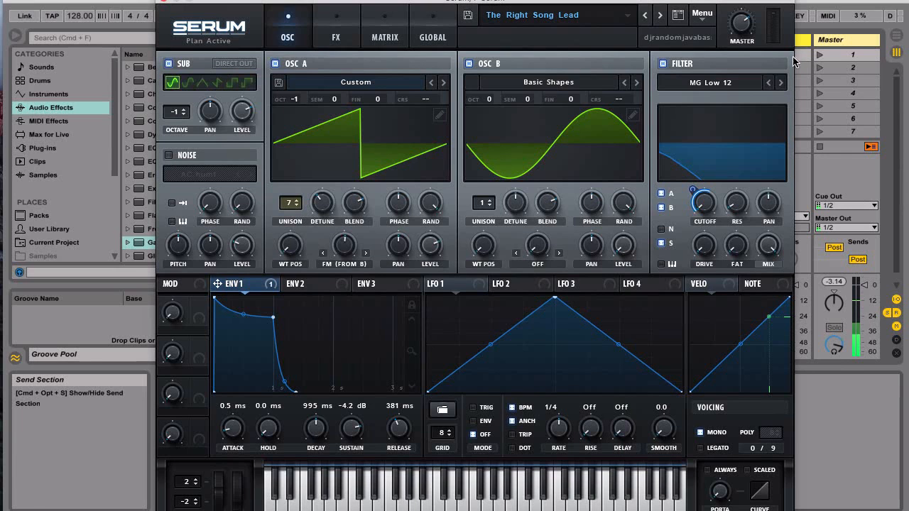
# Step: Reset Serum to its initialized default patch via Menu > Init Preset
pyautogui.click(702, 13)
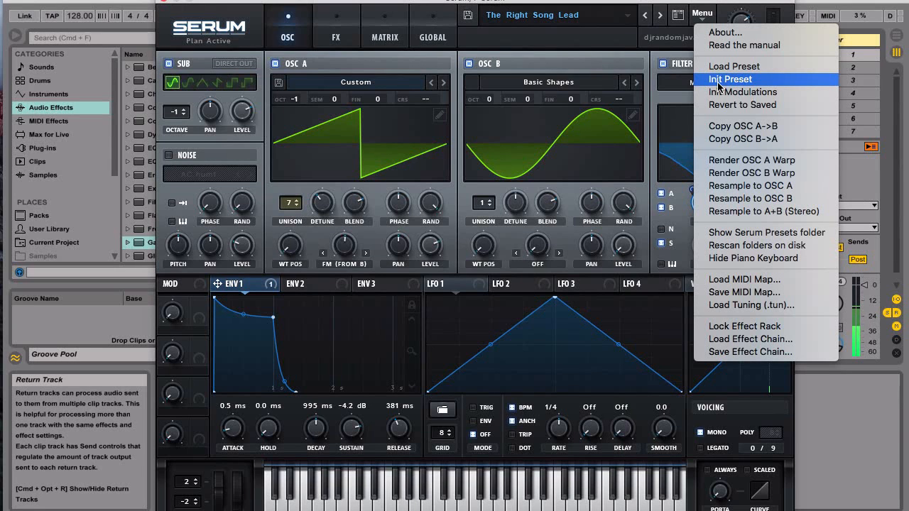
pyautogui.click(730, 79)
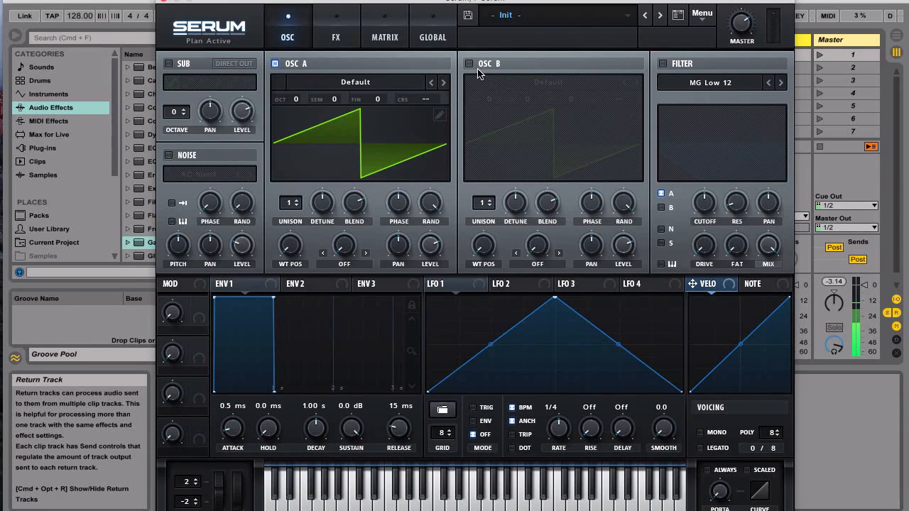
# Step: Enable OSC B and SUB, set OSC A octave to -1 and its warp mode to FM (From B)
pyautogui.click(468, 64)
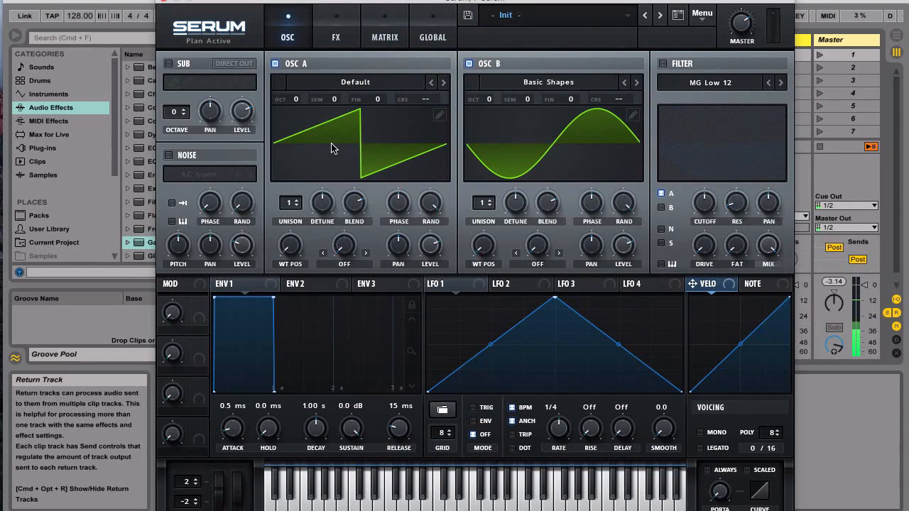
pyautogui.moveTo(295, 102)
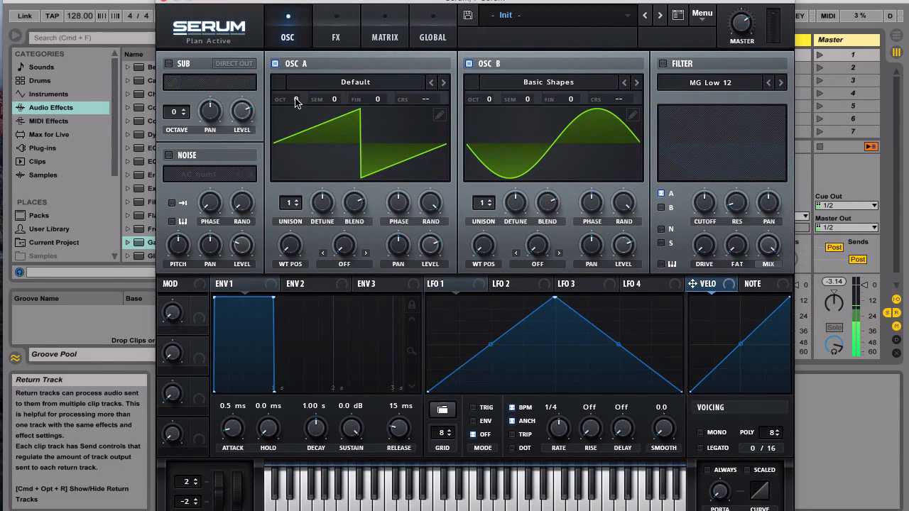
pyautogui.moveTo(296, 100)
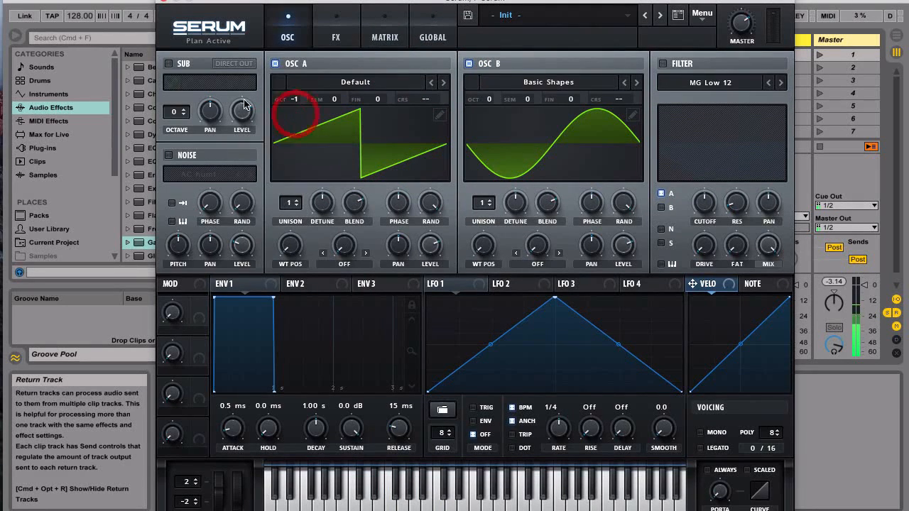
pyautogui.click(169, 64)
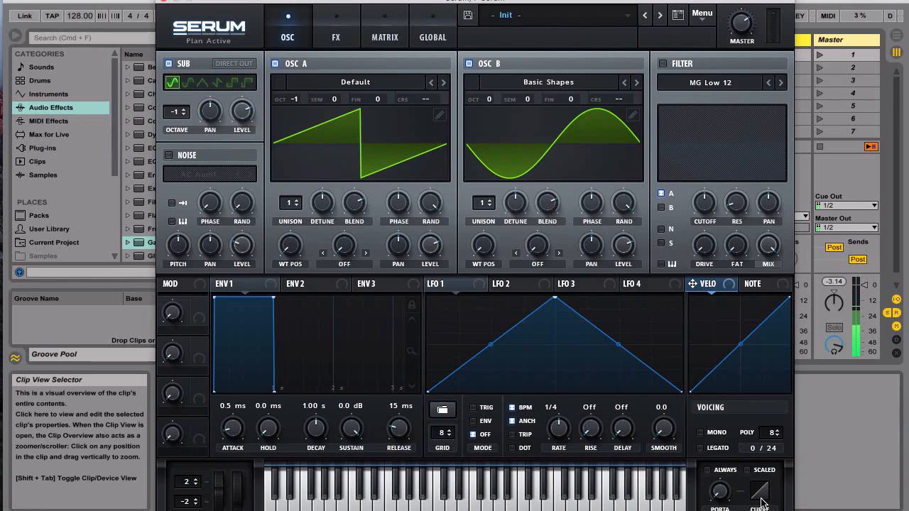
pyautogui.click(702, 432)
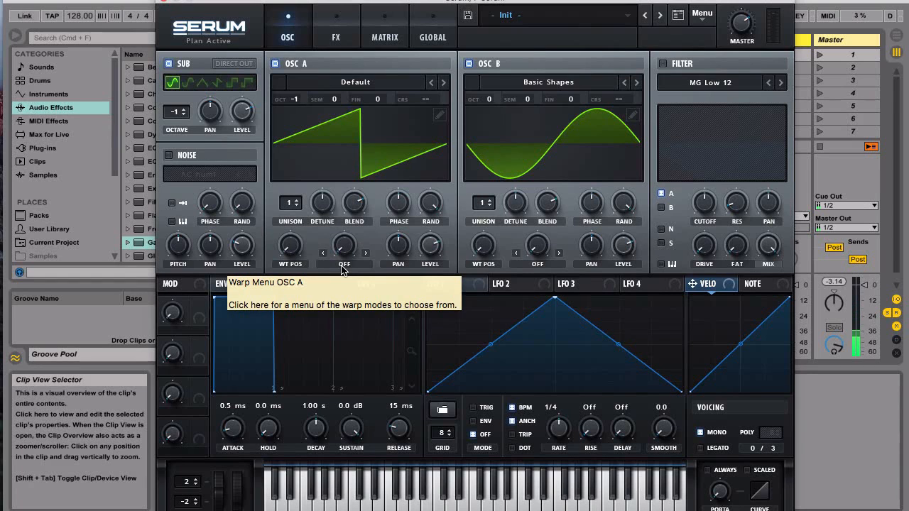
pyautogui.click(344, 253)
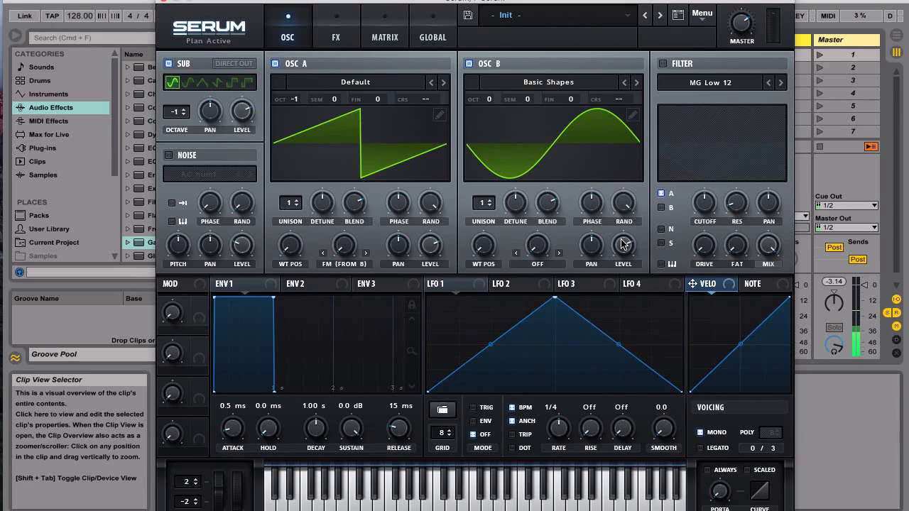
pyautogui.moveTo(625, 506)
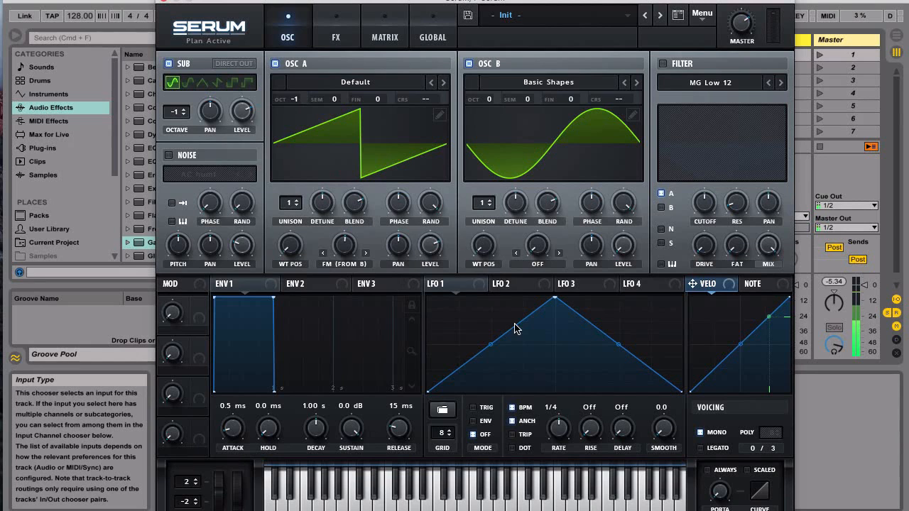
pyautogui.moveTo(391, 353)
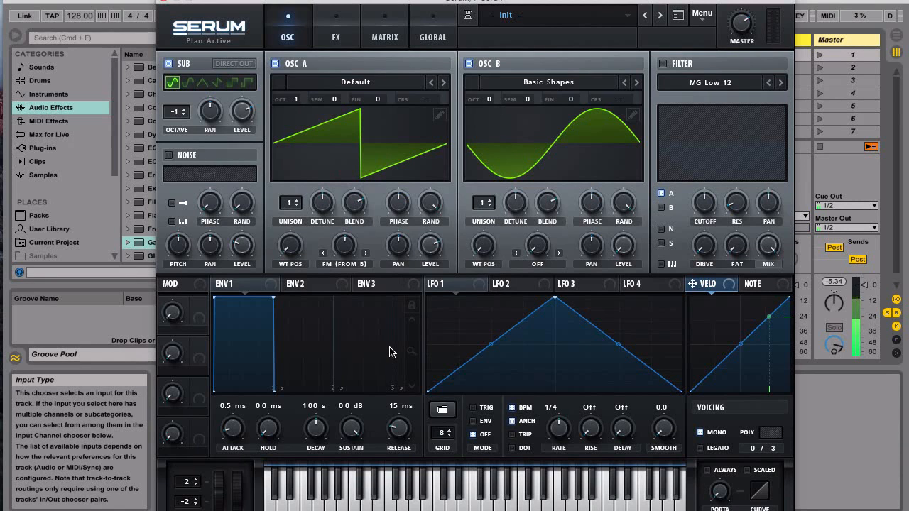
pyautogui.moveTo(386, 383)
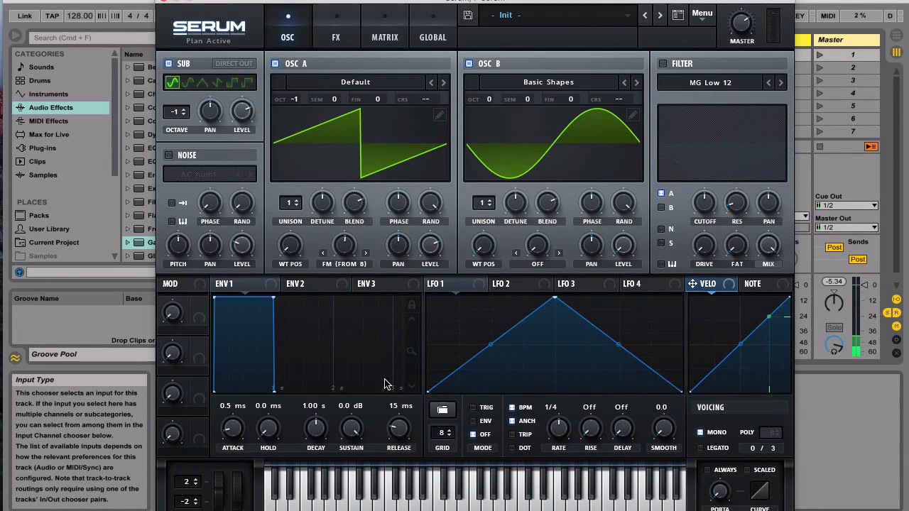
# Step: Lower ENV 1 sustain to about -5.2 dB and lengthen release to roughly 270–335 ms
pyautogui.moveTo(350, 426); pyautogui.dragTo(351, 435)
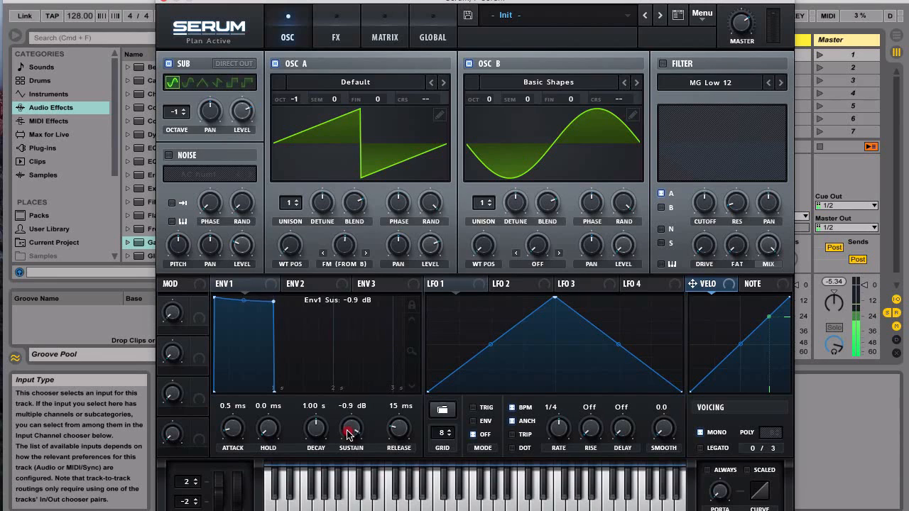
pyautogui.moveTo(351, 426); pyautogui.dragTo(351, 461)
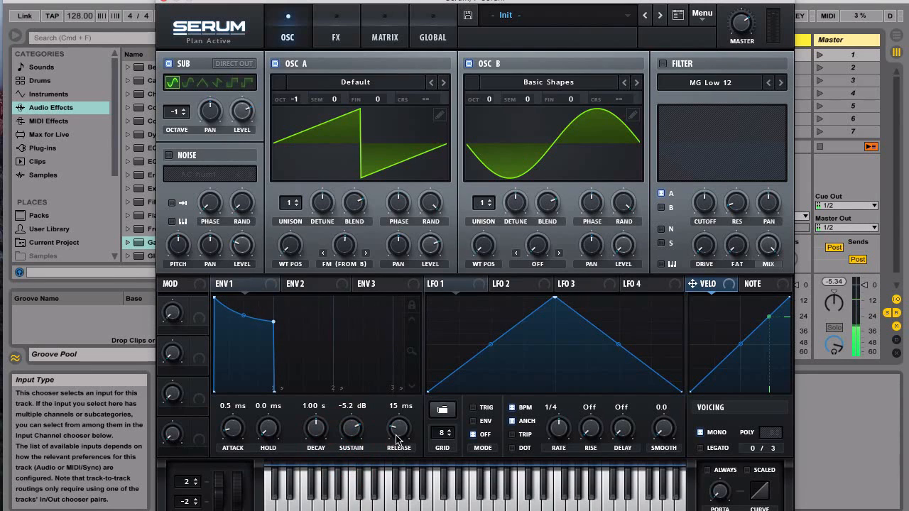
pyautogui.moveTo(397, 426); pyautogui.dragTo(398, 409)
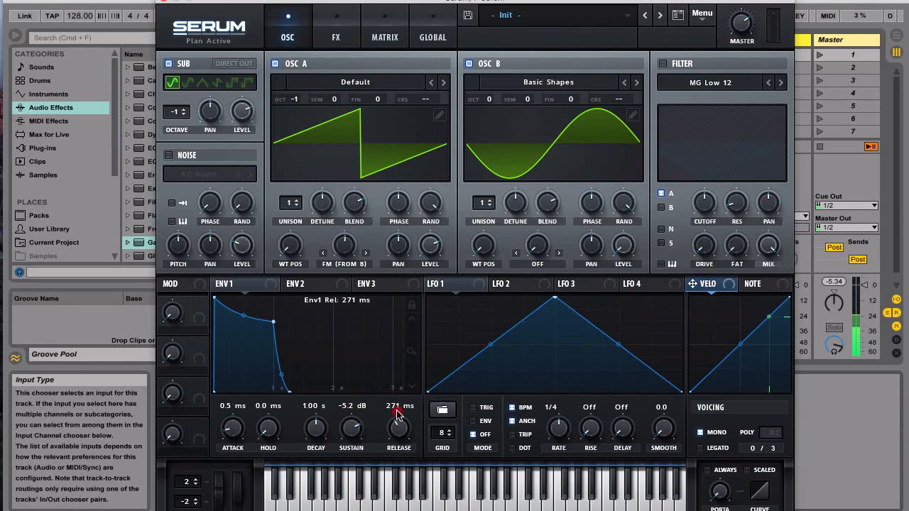
pyautogui.moveTo(398, 426); pyautogui.dragTo(398, 405)
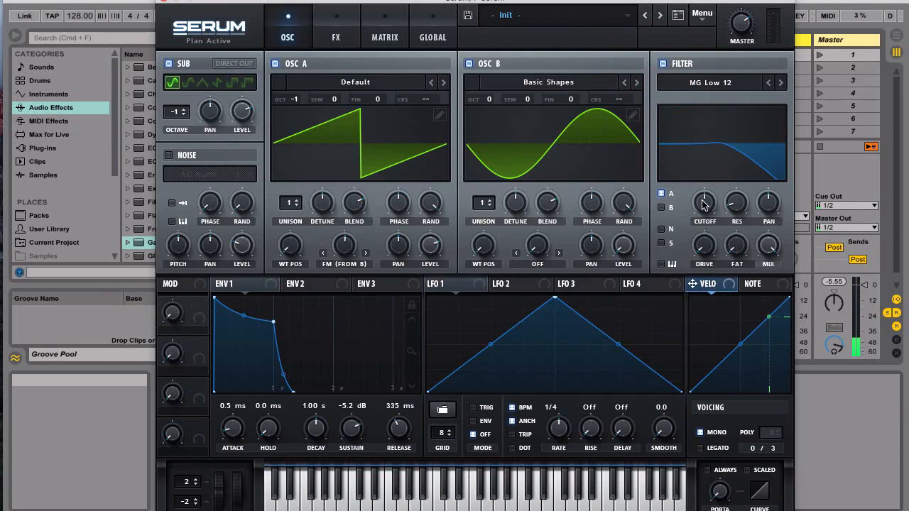
pyautogui.moveTo(710, 82)
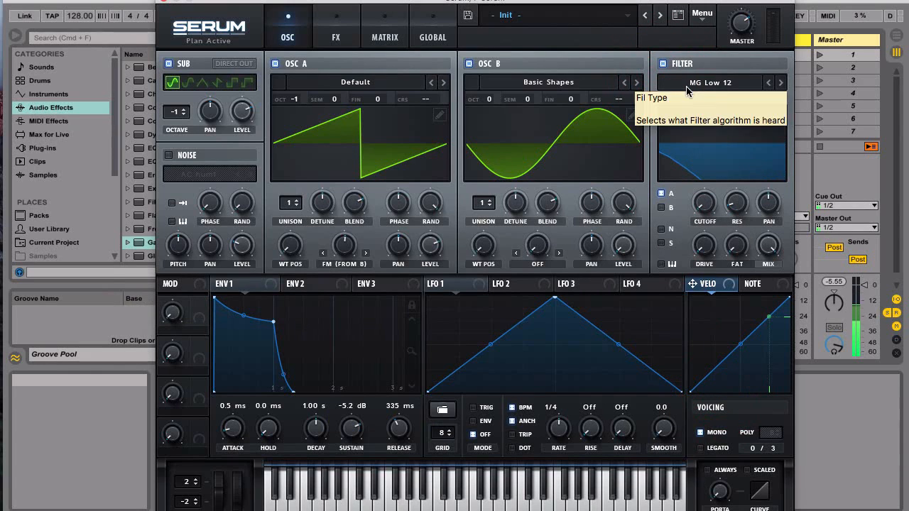
pyautogui.moveTo(469, 259)
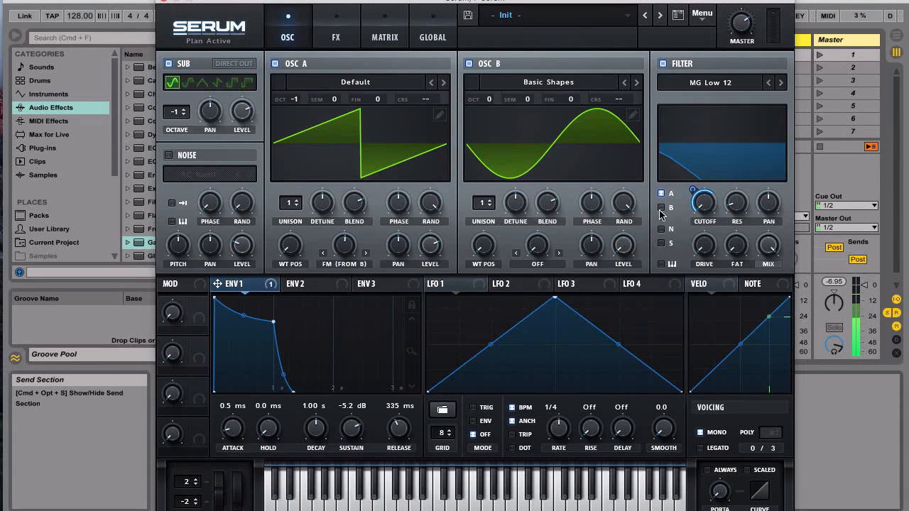
pyautogui.moveTo(341, 73)
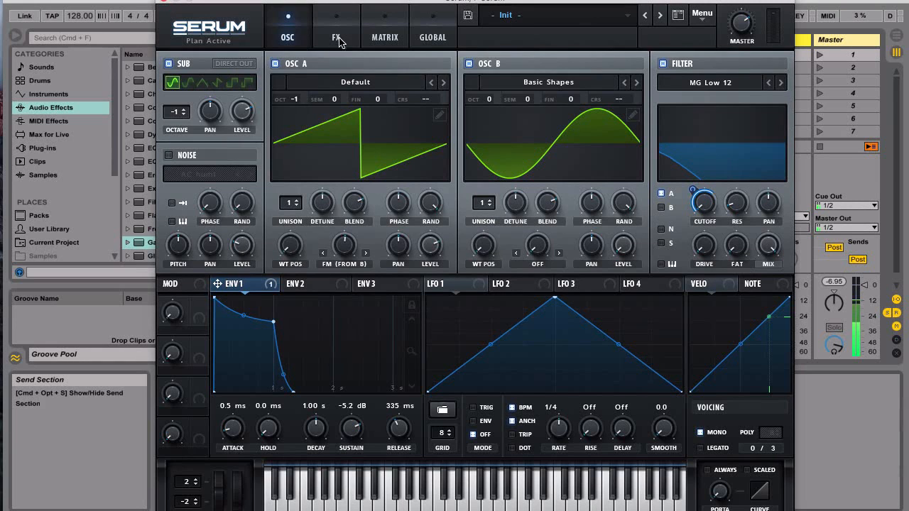
# Step: Enable Distortion in the FX rack with Diode 2 mode and raised Drive
pyautogui.click(335, 37)
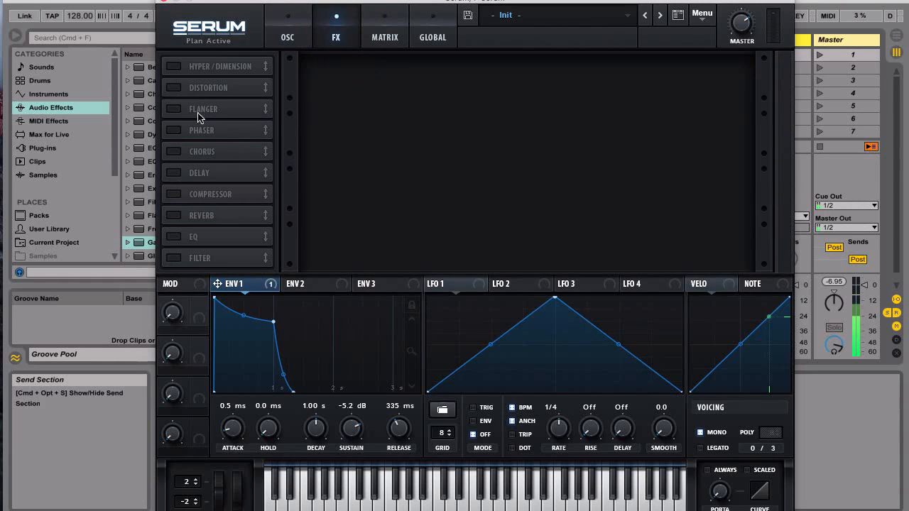
pyautogui.click(392, 78)
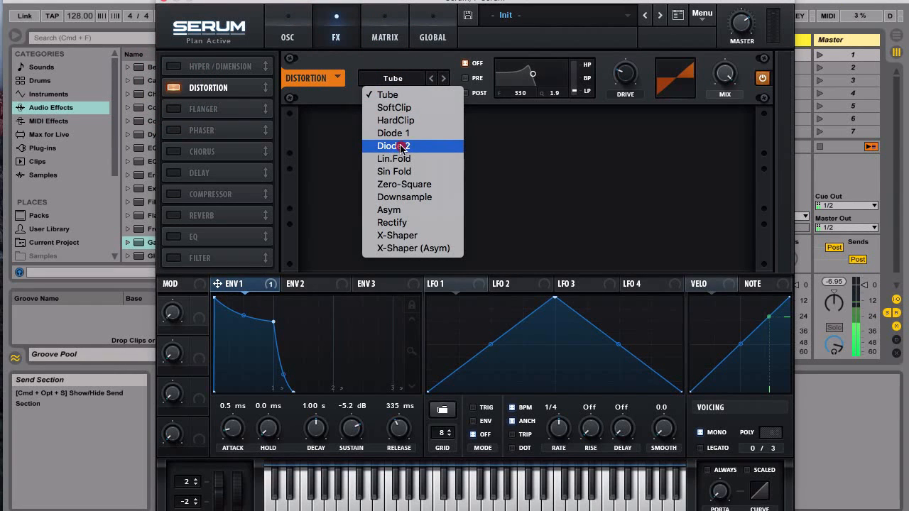
pyautogui.click(392, 145)
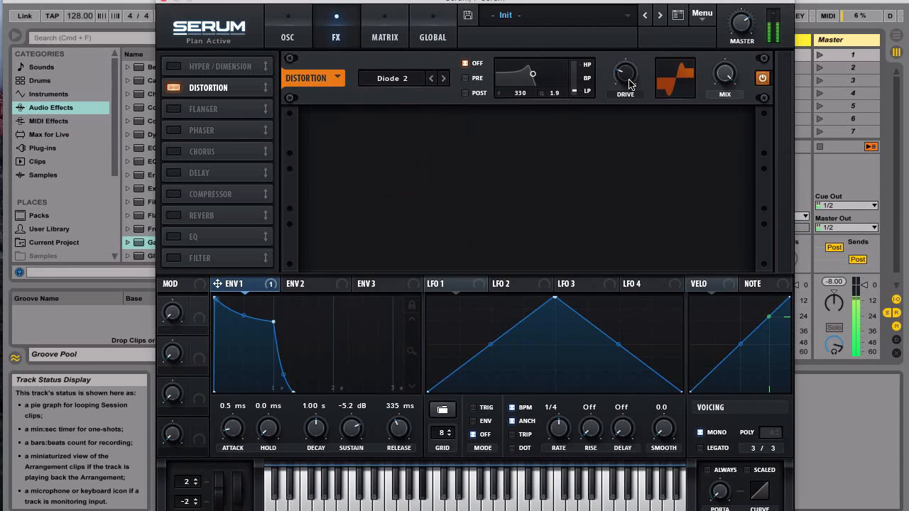
pyautogui.moveTo(625, 74); pyautogui.dragTo(628, 70)
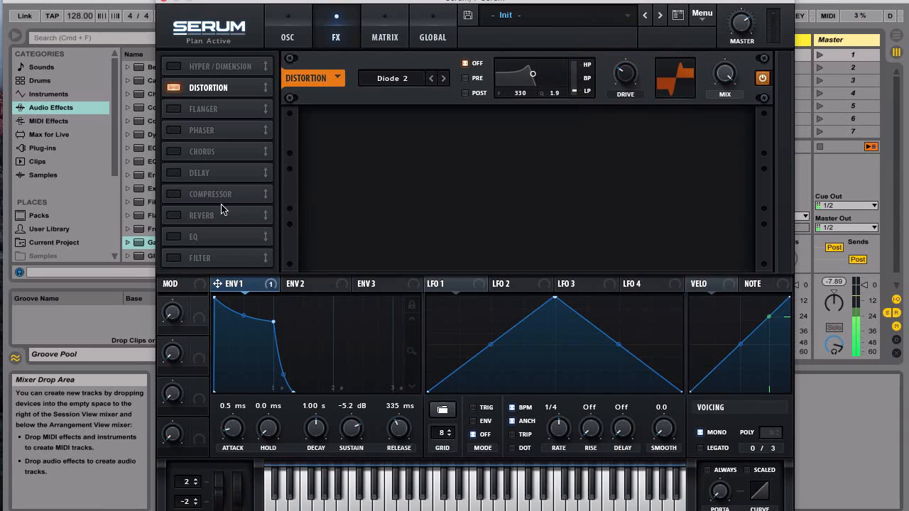
# Step: Enable the Compressor after the distortion with its Gain around 2.3 dB
pyautogui.click(210, 193)
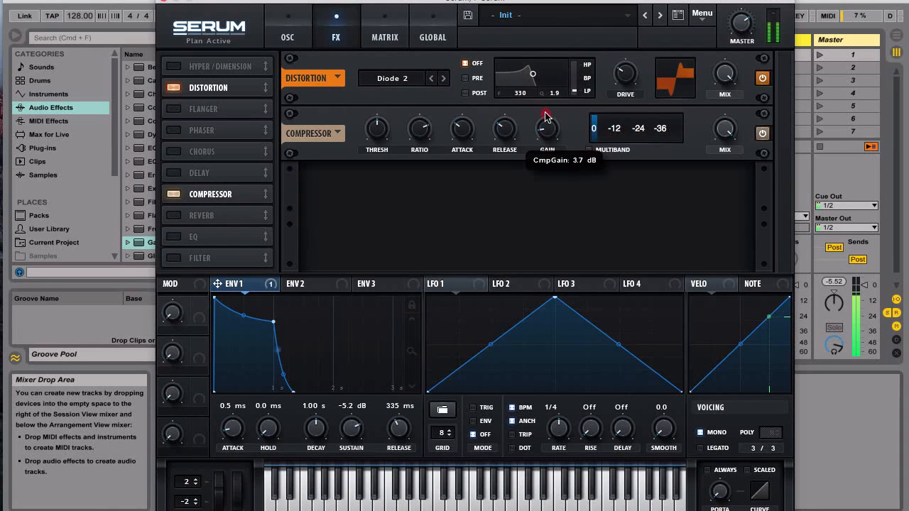
pyautogui.moveTo(547, 125); pyautogui.dragTo(547, 131)
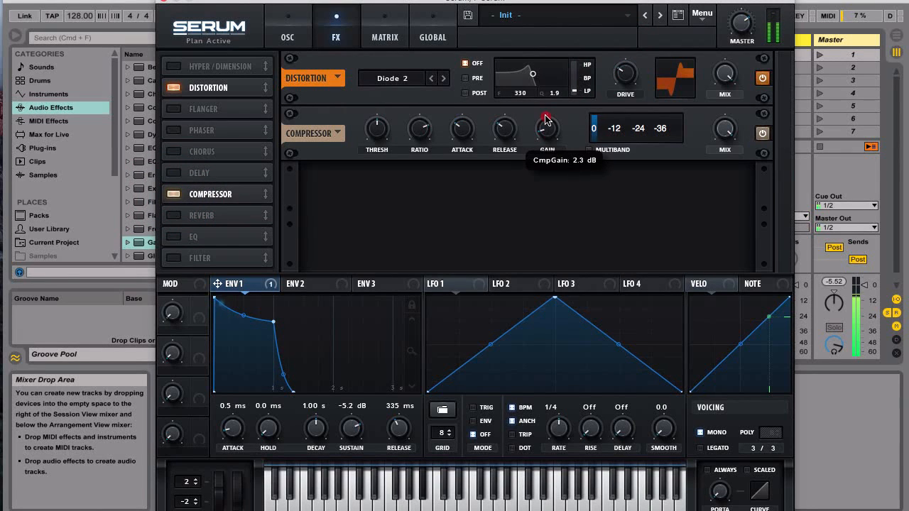
pyautogui.moveTo(547, 121)
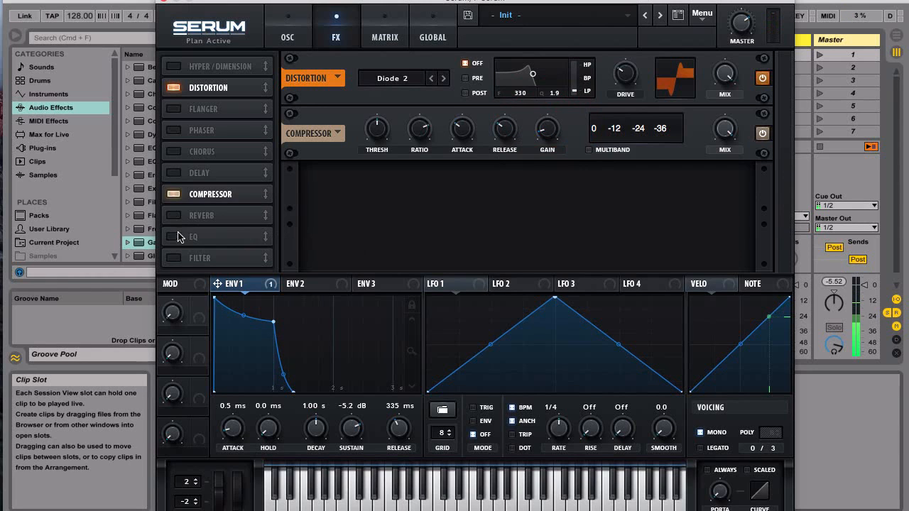
# Step: Enable EQ after the compressor, adjust its low band, and return to the OSC page
pyautogui.click(175, 236)
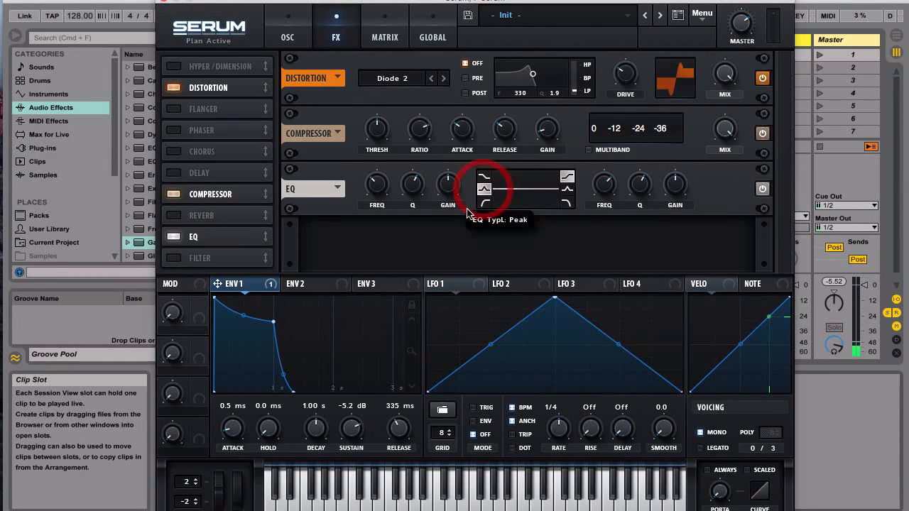
pyautogui.moveTo(424, 190)
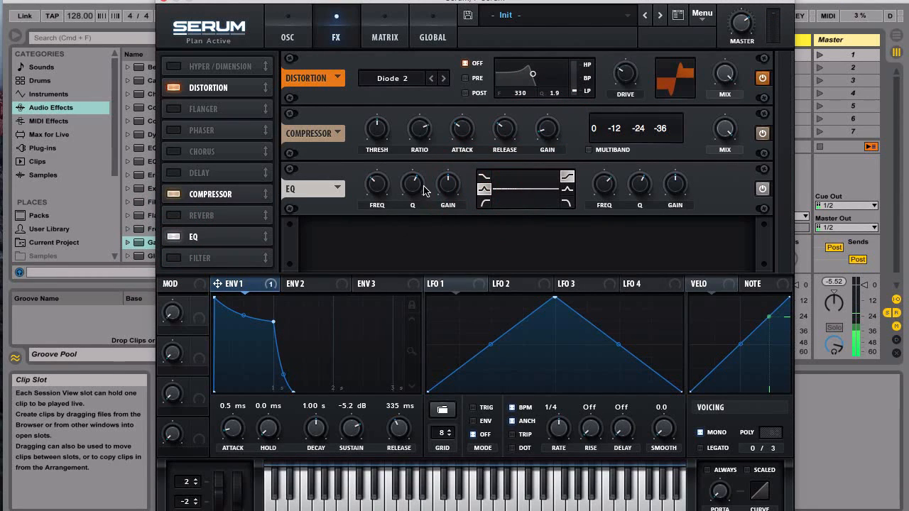
pyautogui.moveTo(423, 190); pyautogui.dragTo(443, 169)
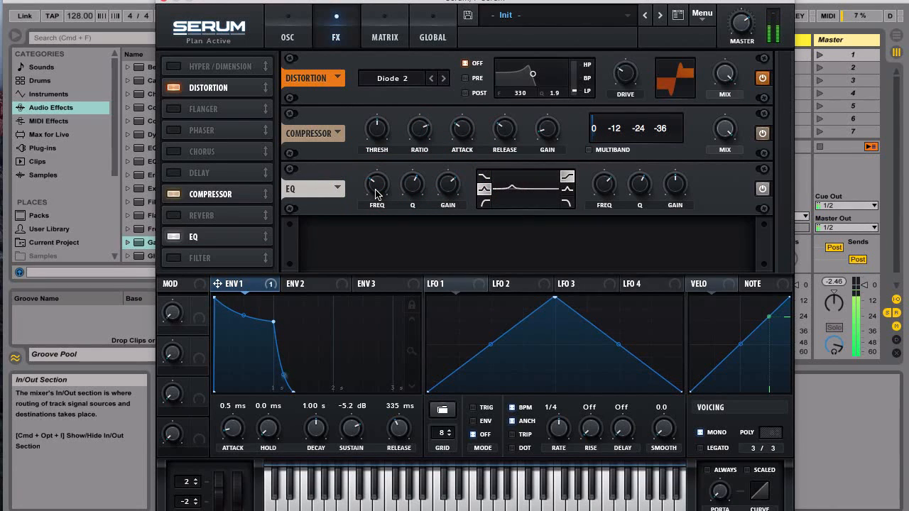
pyautogui.click(287, 36)
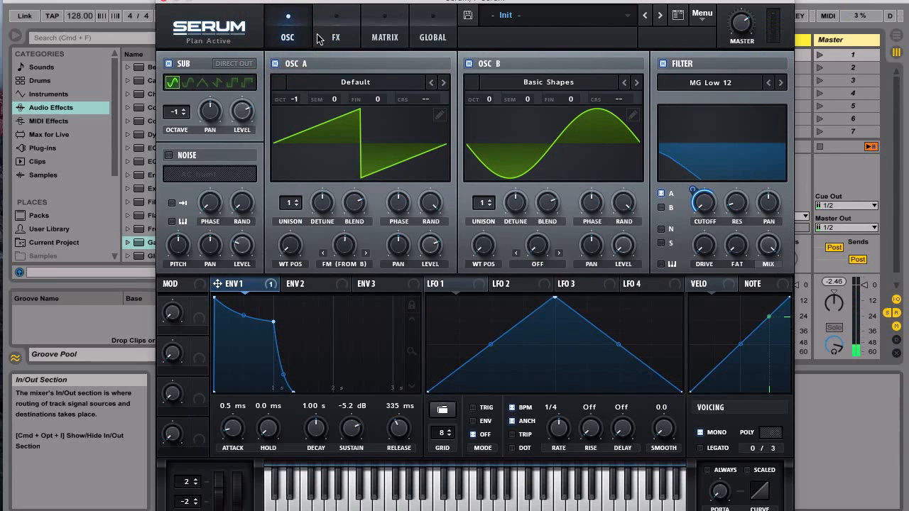
pyautogui.moveTo(467, 150)
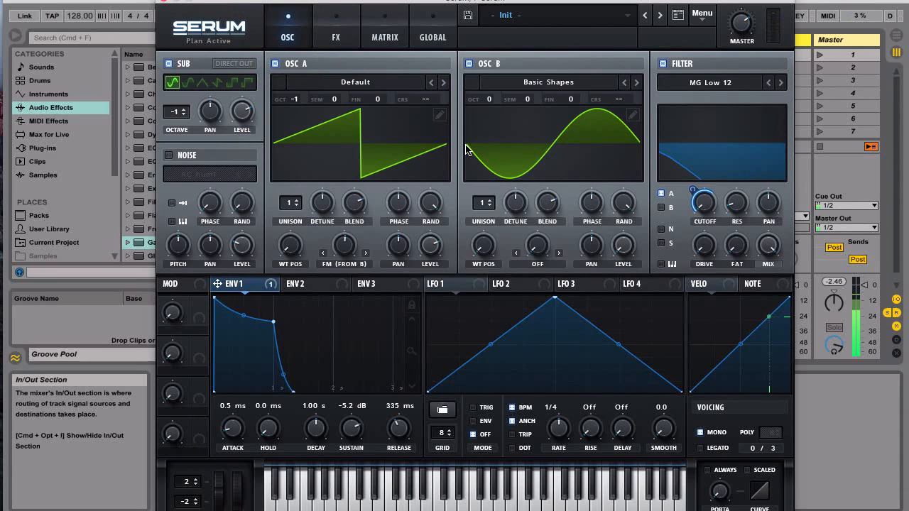